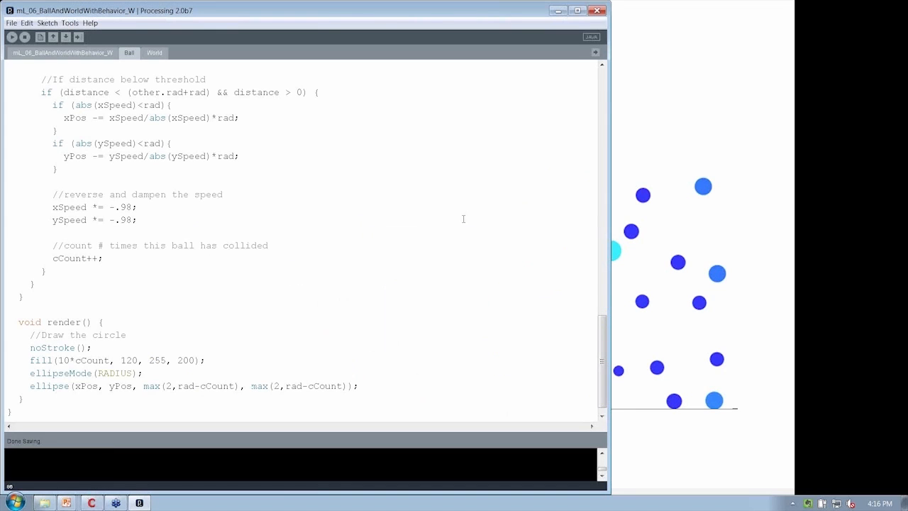
- Save a copy of the ball sketch under the new name mL_07_BallAndWorldWithBehaviorSpawn_W
scroll("up", 3)
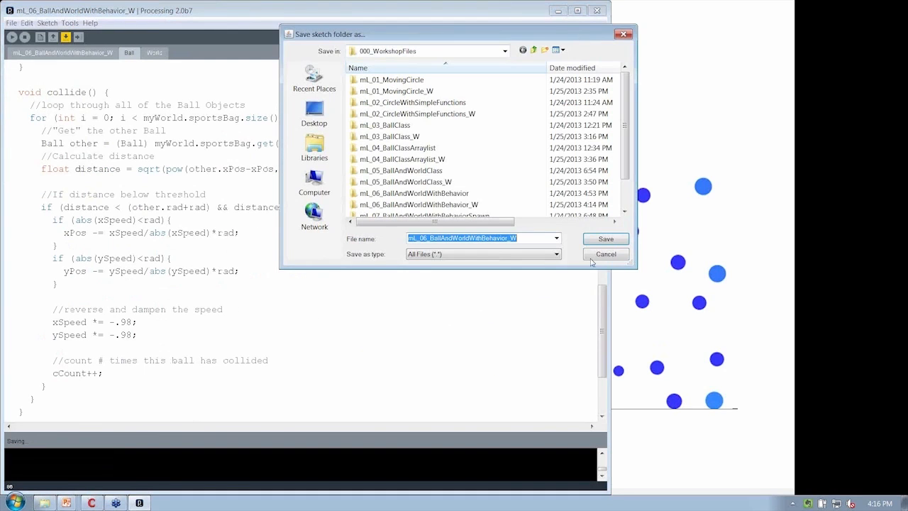
double_click(424, 215)
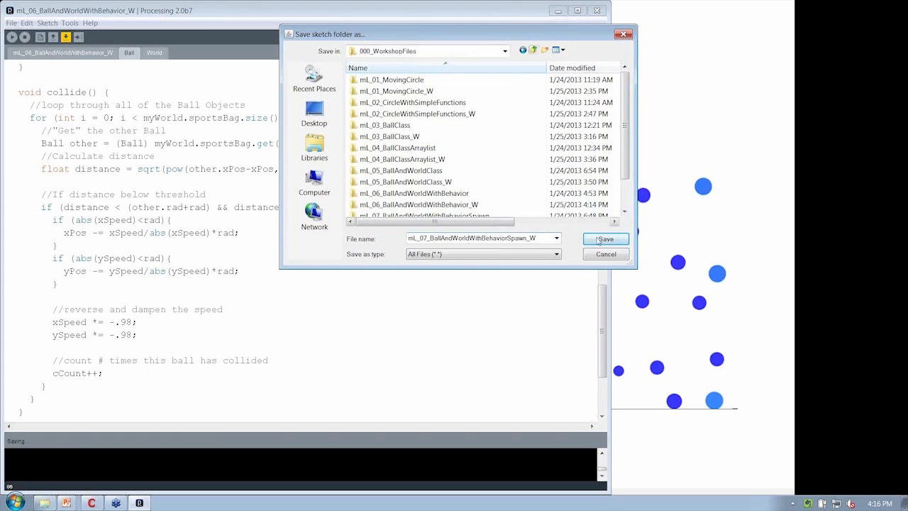
left_click(605, 238)
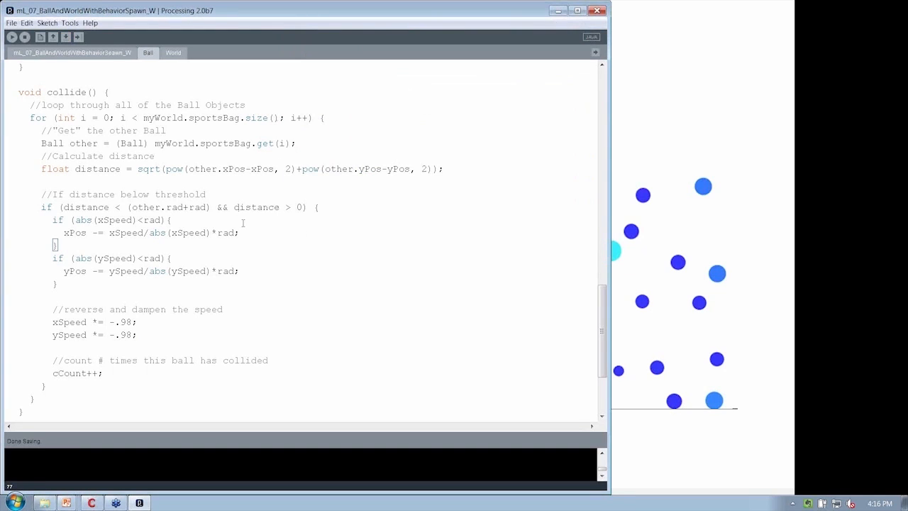
- Place the cursor below collide()'s closing brace in the Ball tab for new code
scroll("down", 3)
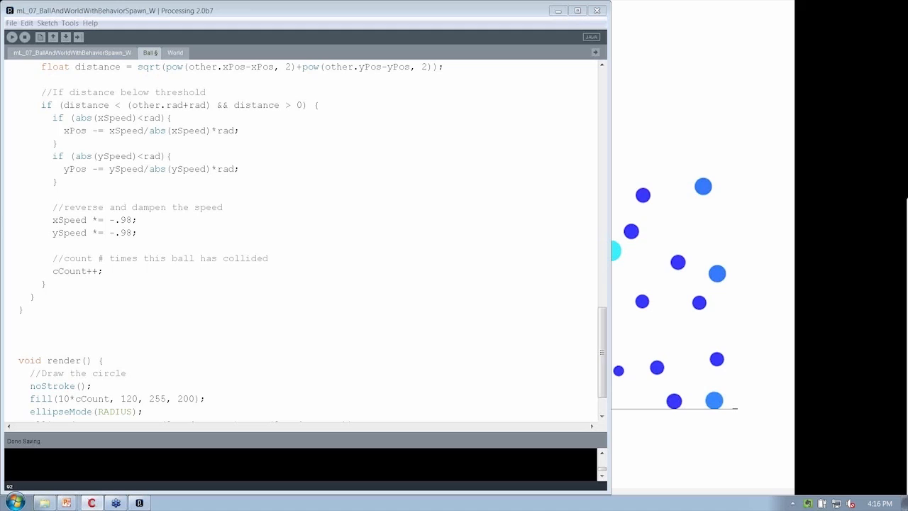
left_click(149, 318)
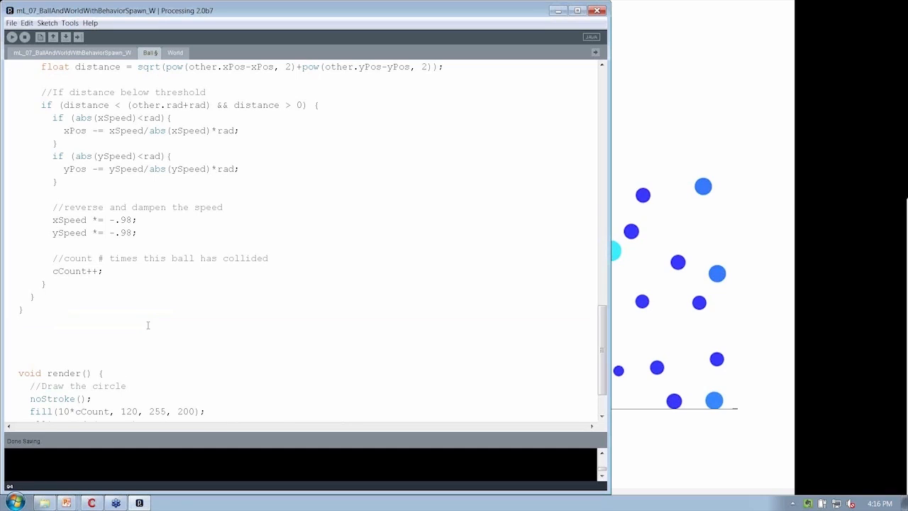
- Write a void spawn() method with comments: test small radius, remove Ball from World, instantiate Ball
type("void spaw")
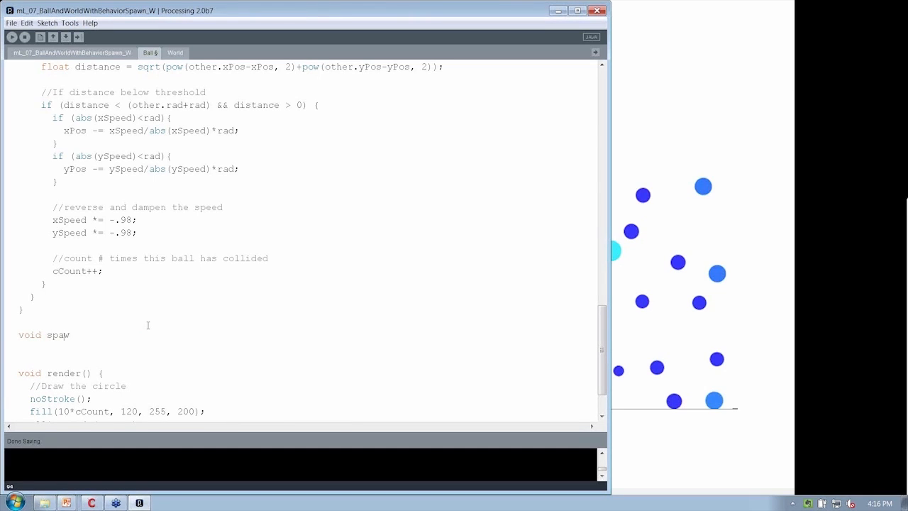
type("(){")
type("}")
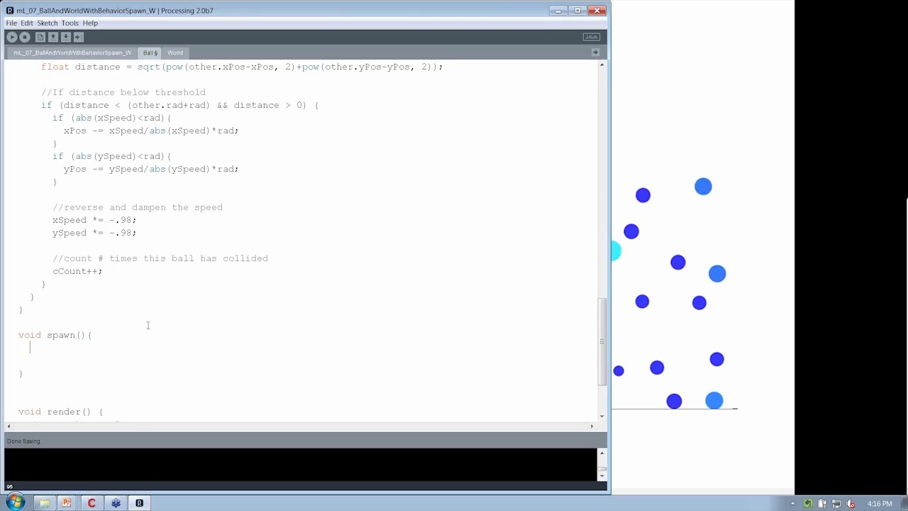
type("//tes")
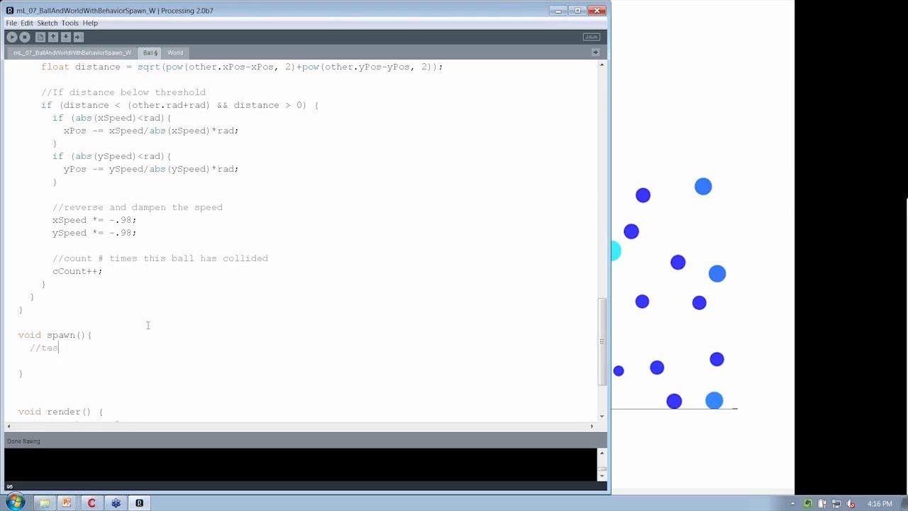
type("t if the zid")
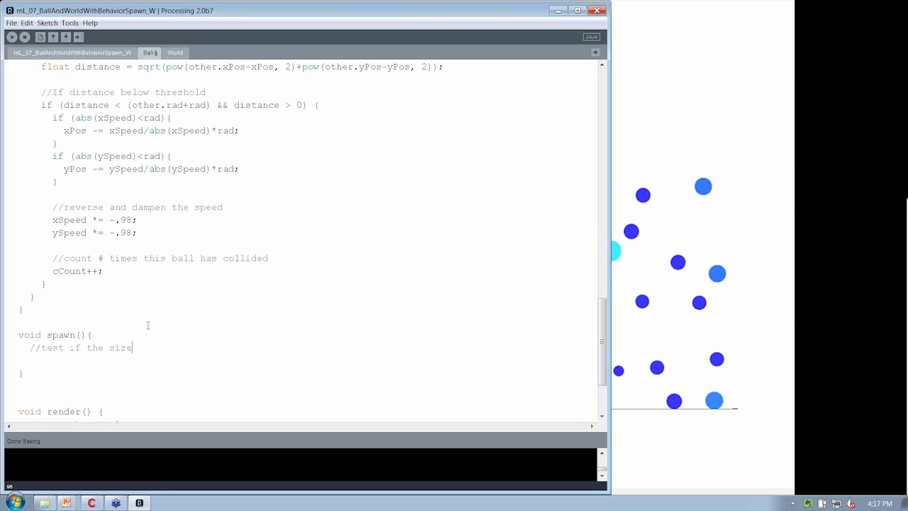
type("radius is too s")
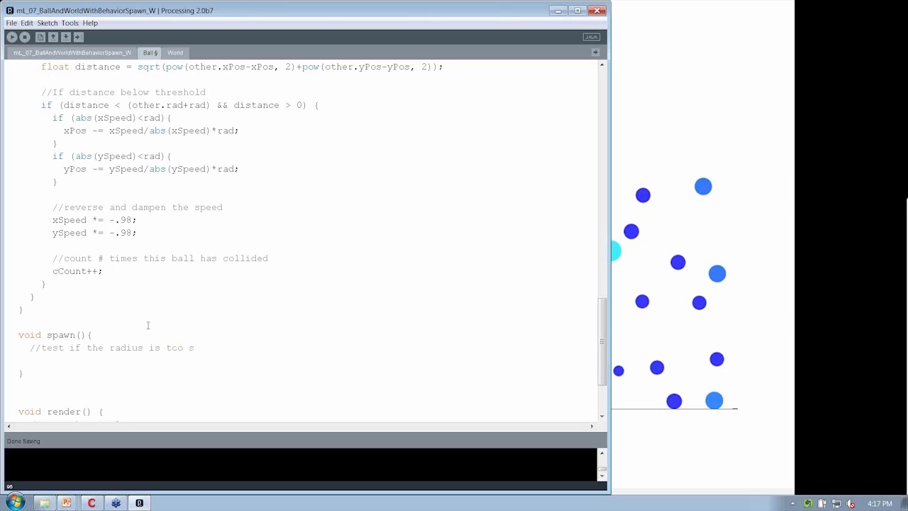
type("mall")
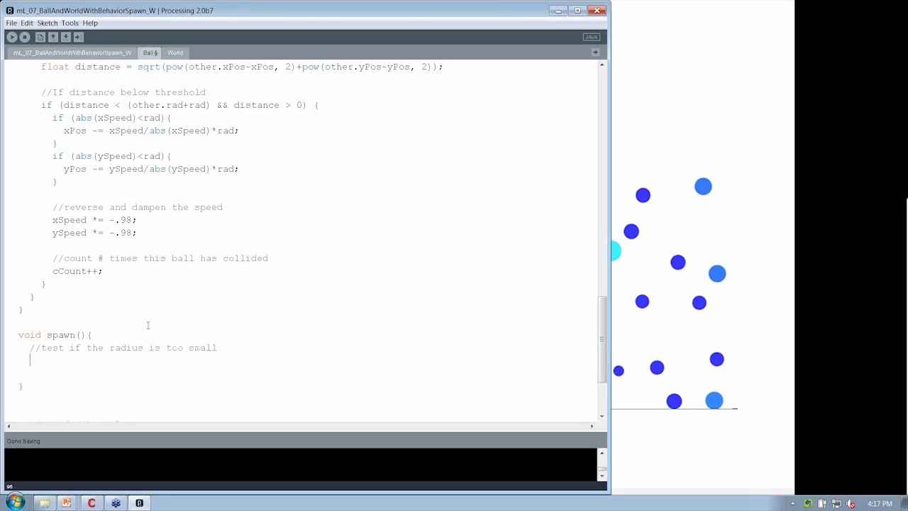
type("//remove")
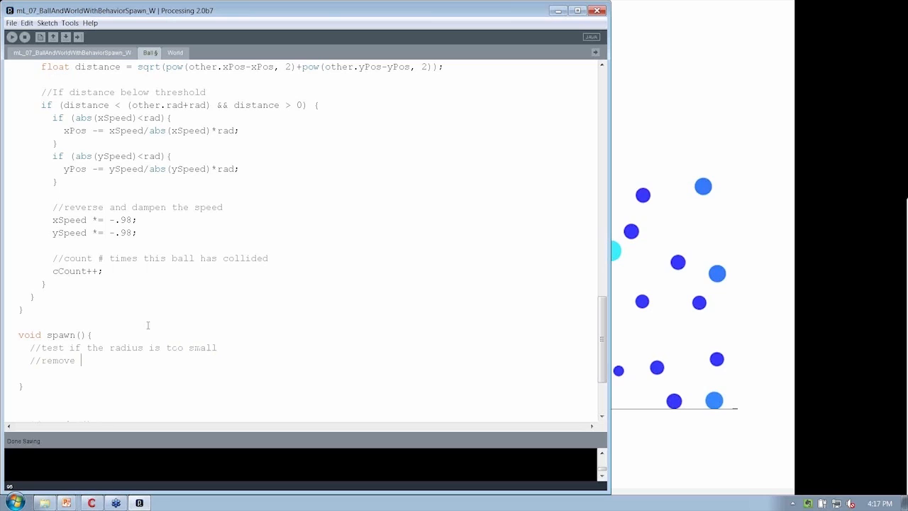
type("the b")
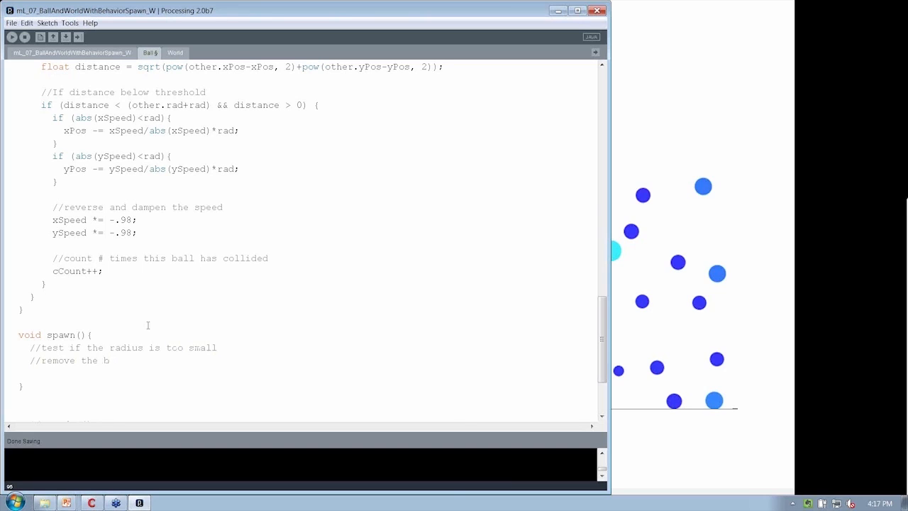
type("Ball from the wor")
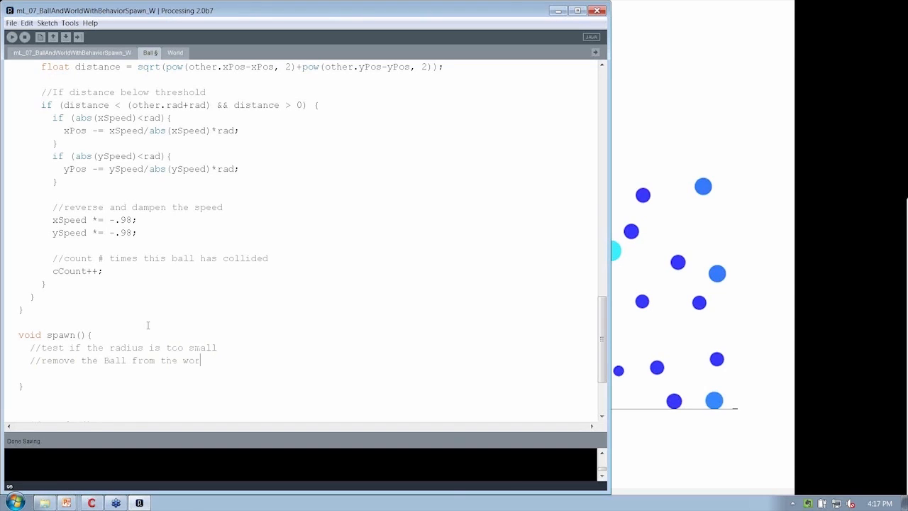
type("ld")
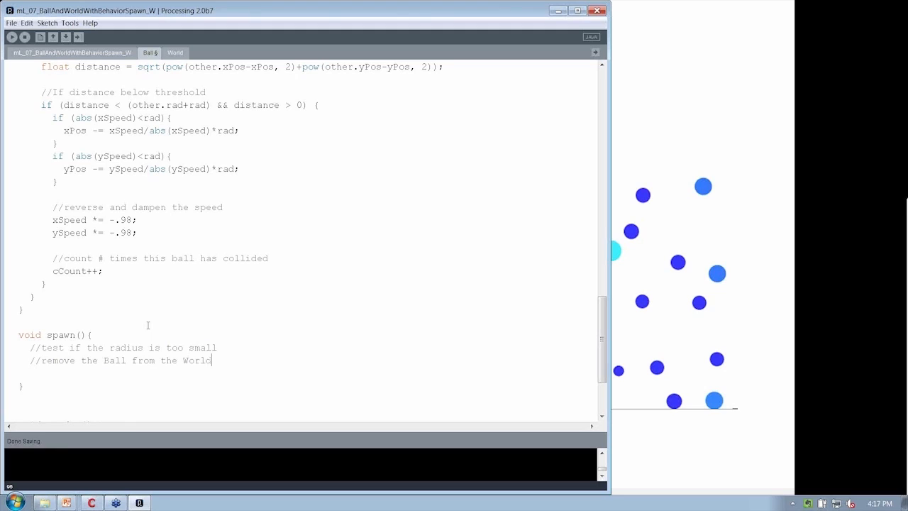
type("Inst")
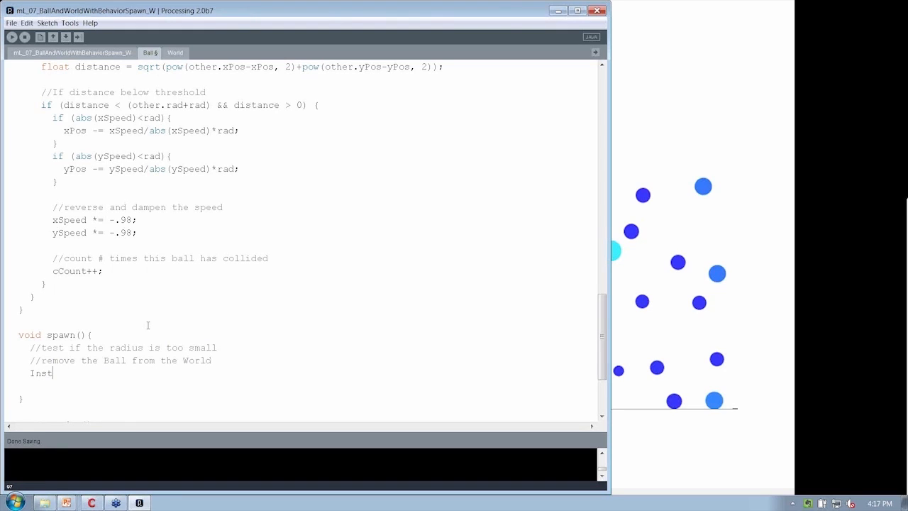
type("//ir")
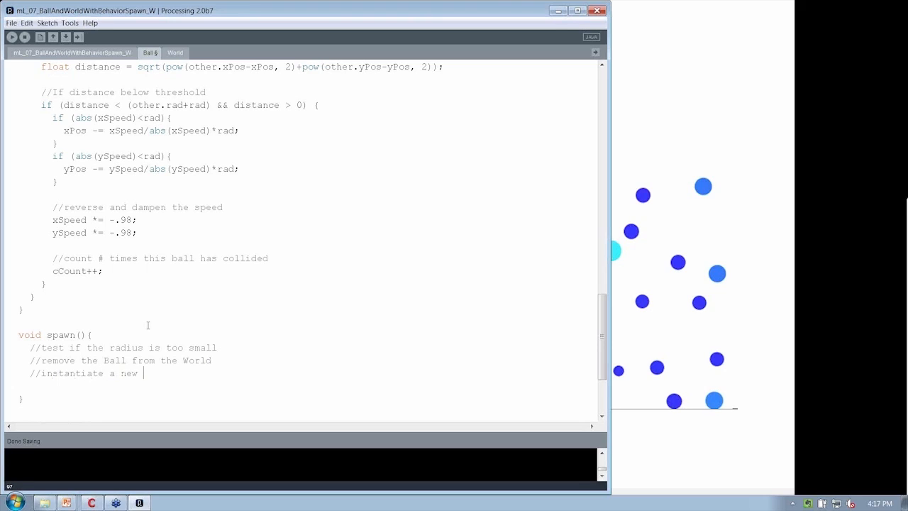
type("Ball")
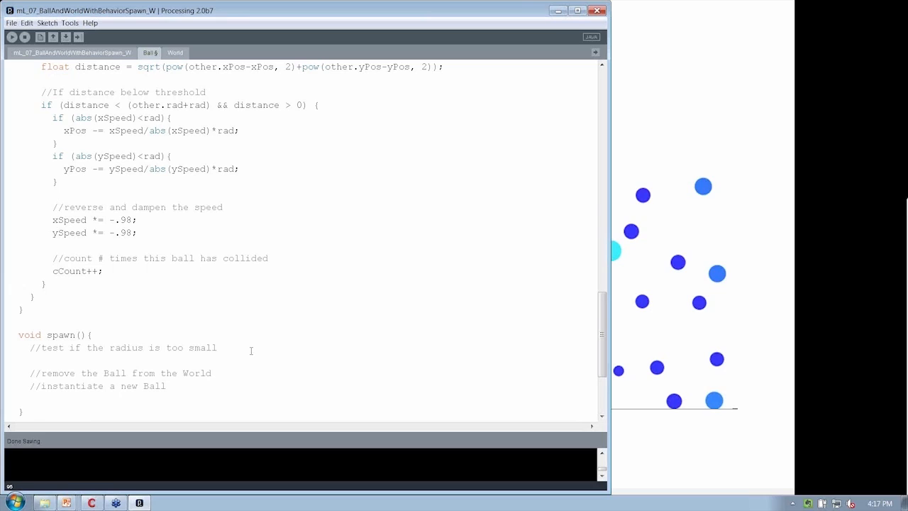
- Open an if (rad < 5) { block under the small-radius comment in spawn()
type("if (")
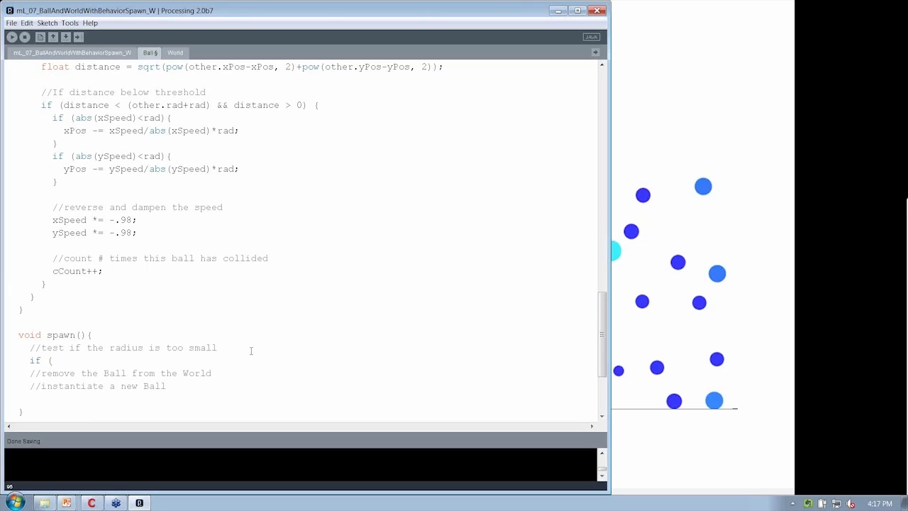
type("rad")
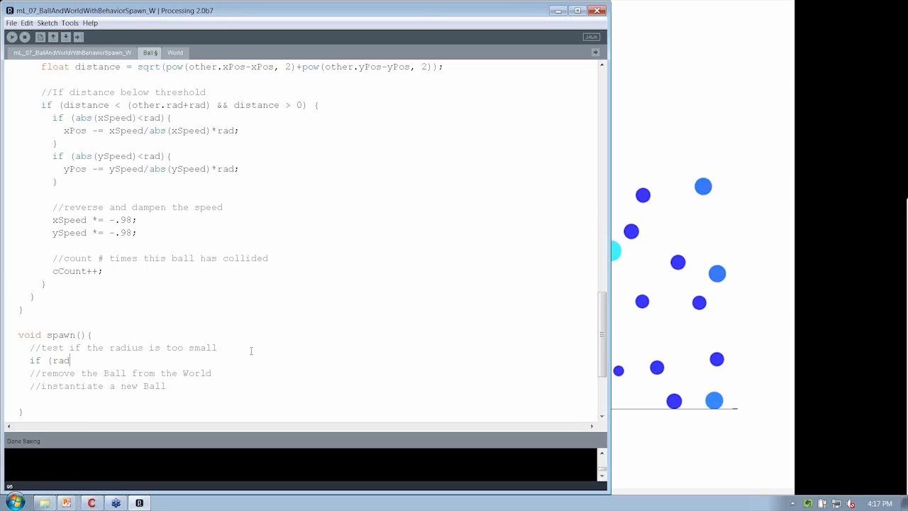
type("<")
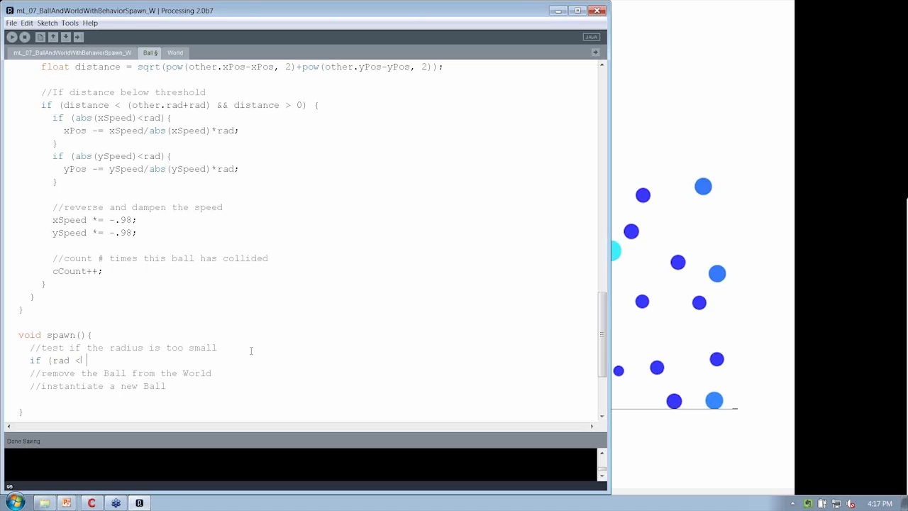
type("5")
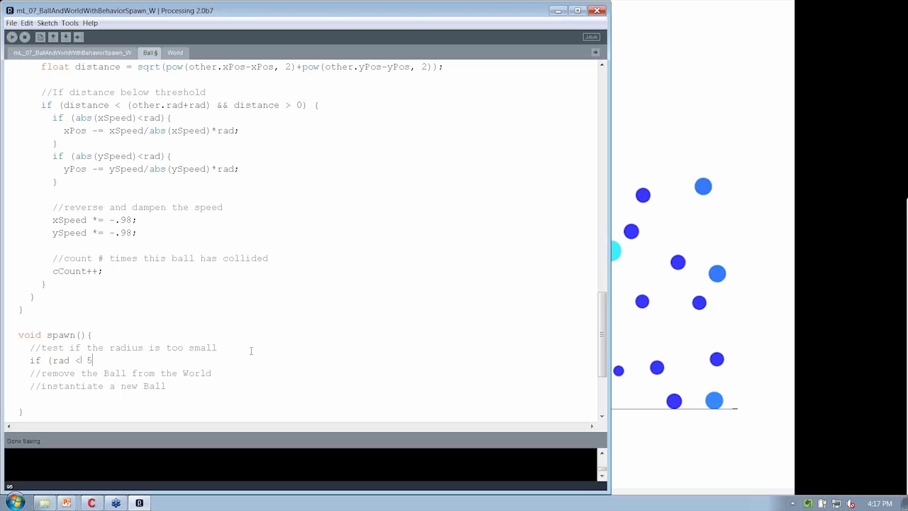
type(") {")
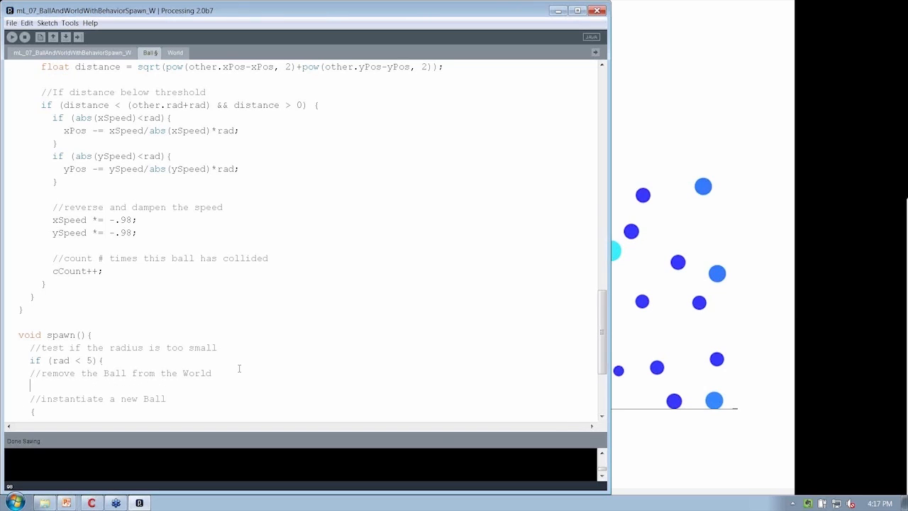
- Add myWorld.sportsBag.remove(this); to remove the small ball from the world
type("myWorld.S")
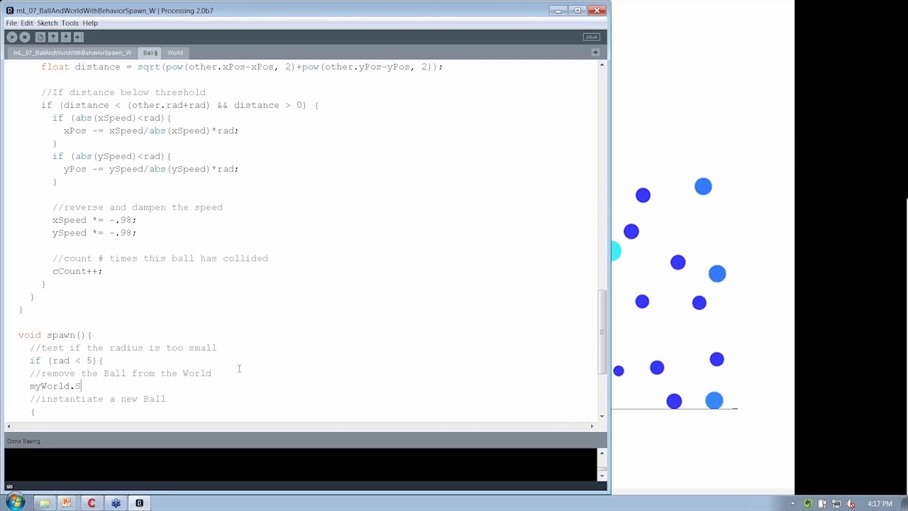
type("portsB")
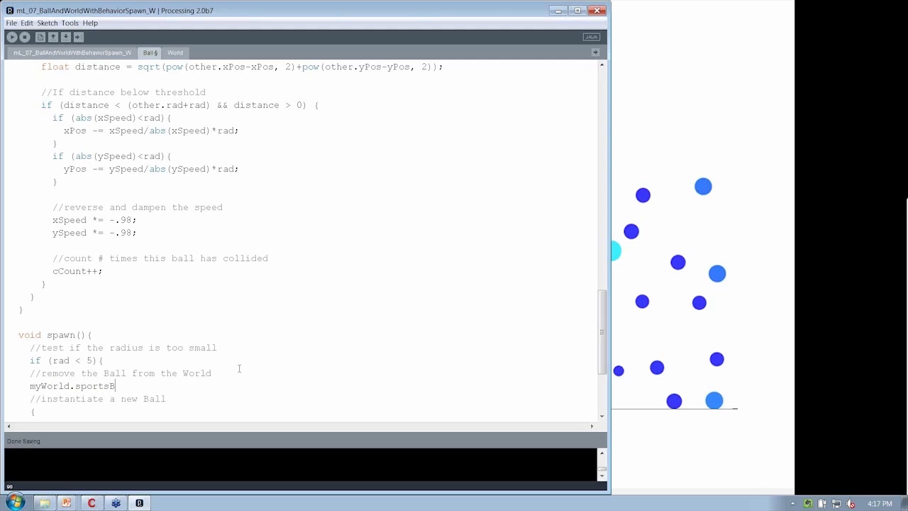
type("ag.remove")
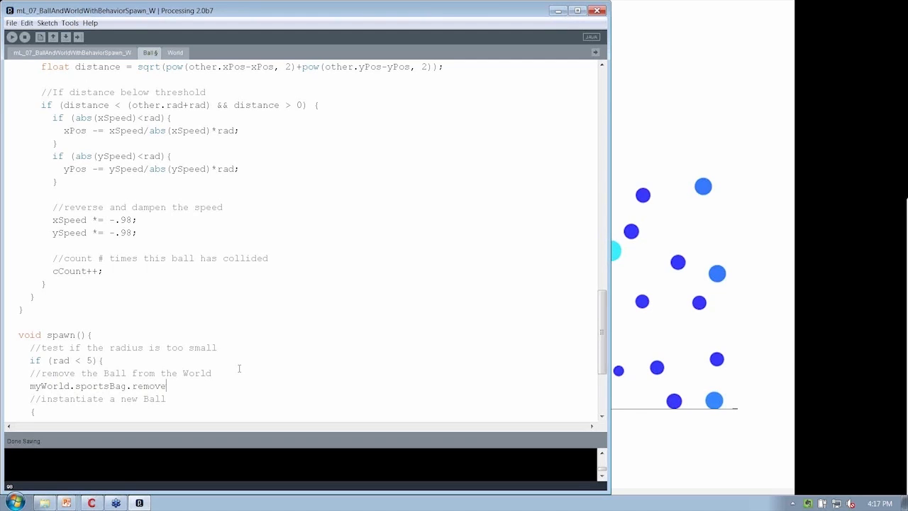
type("(")
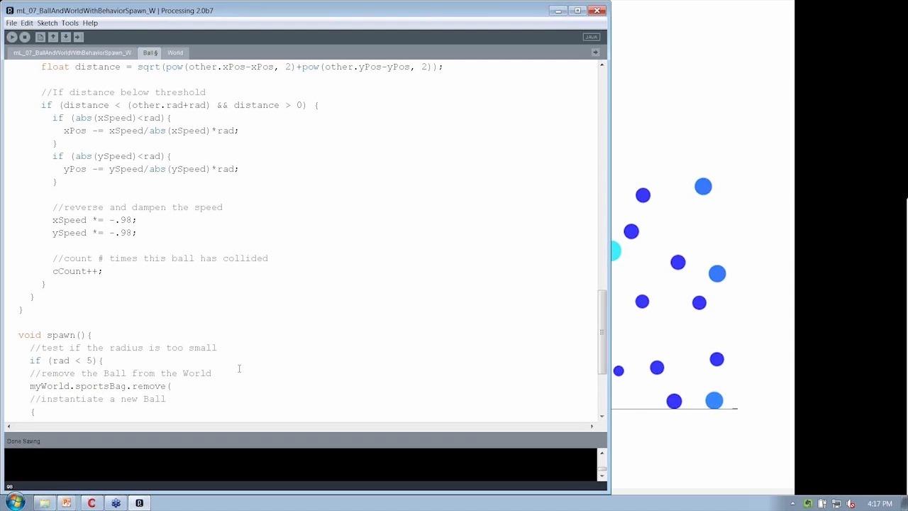
type("this)")
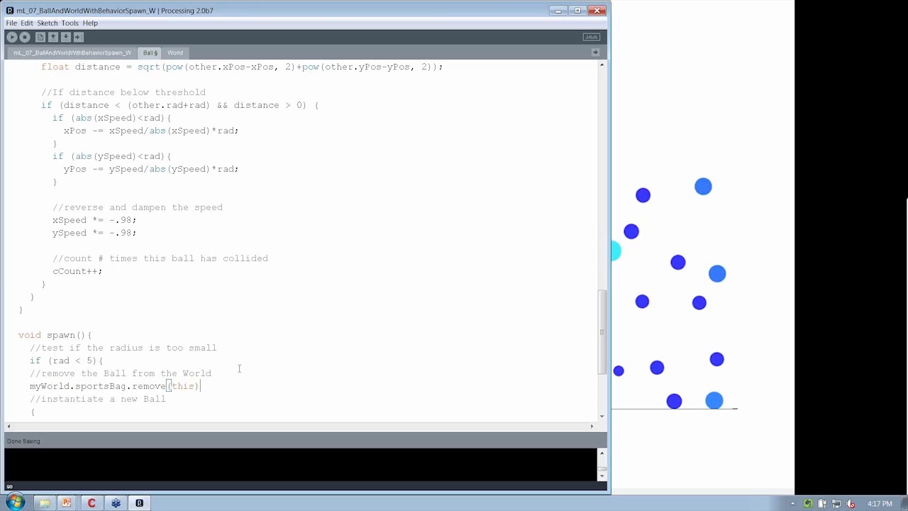
type(";")
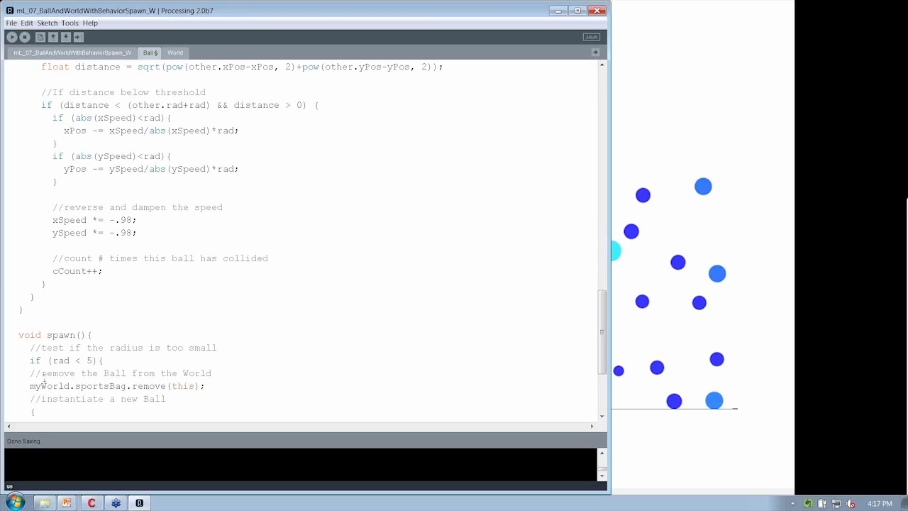
double_click(100, 386)
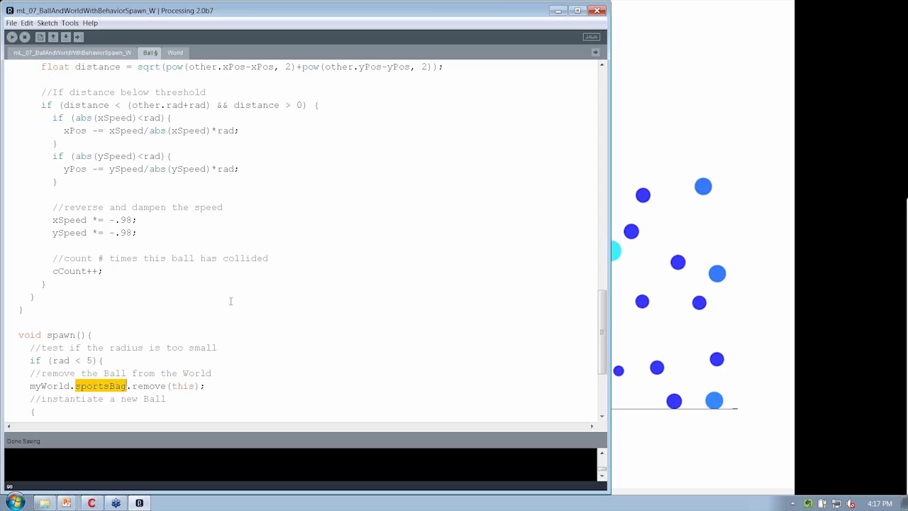
mouse_move(129, 360)
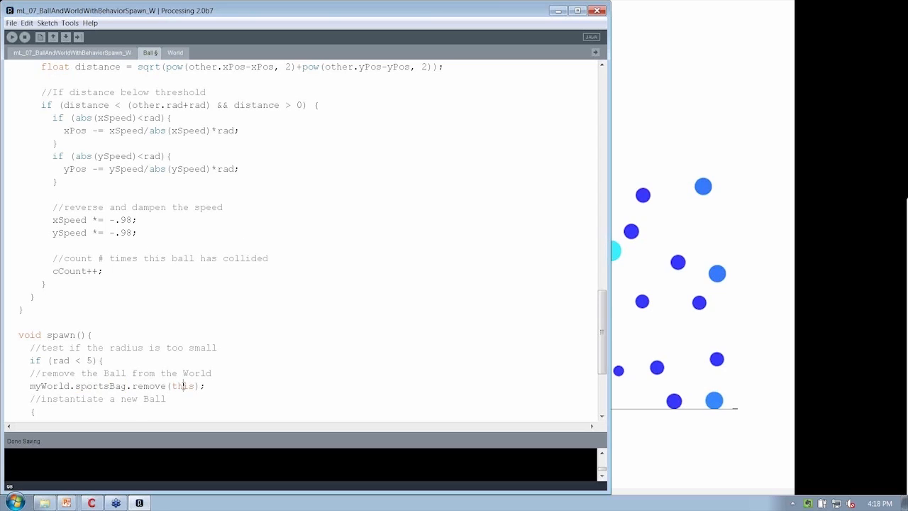
double_click(183, 386)
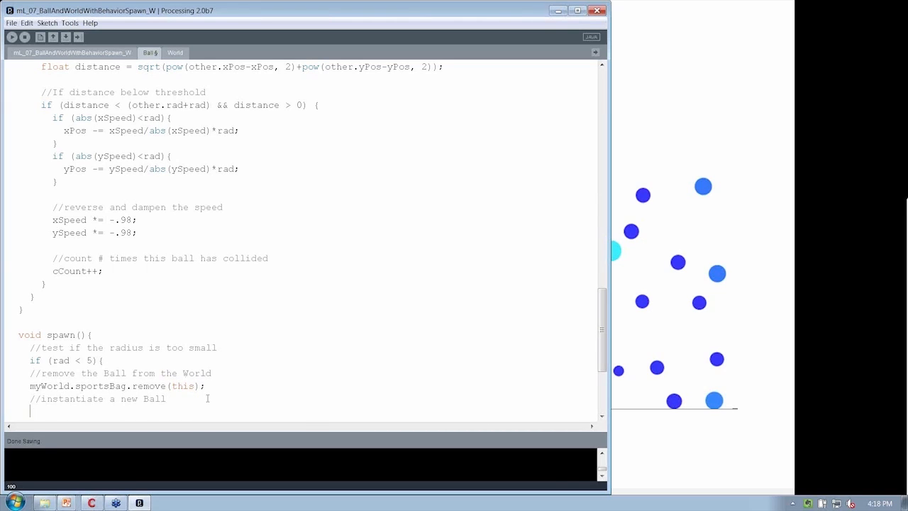
- Start the declaration Ball spawnBall = new Ball( below the instantiate comment
type("B")
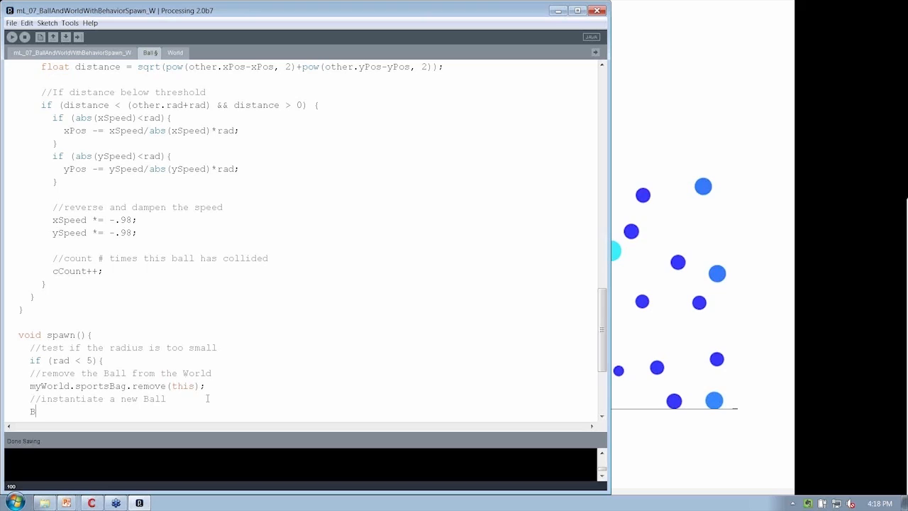
type("all")
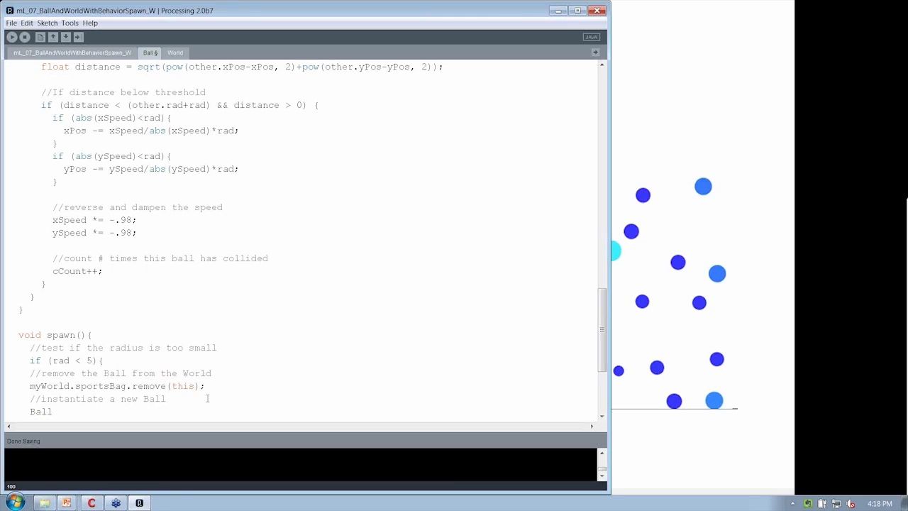
type("ne")
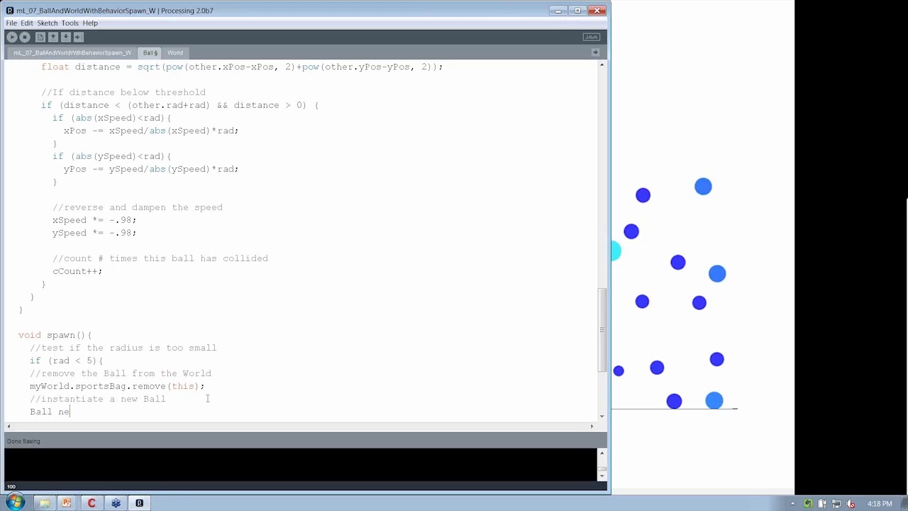
type("wBall")
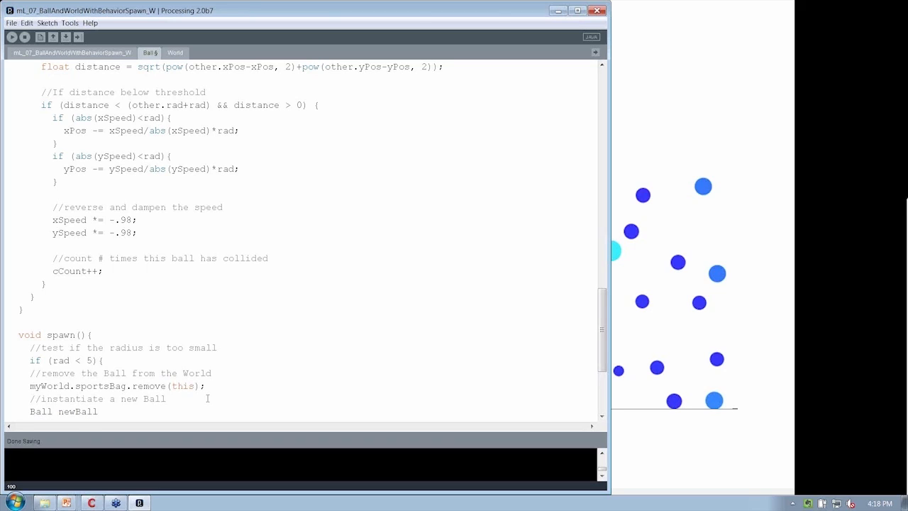
key("BackSpace")
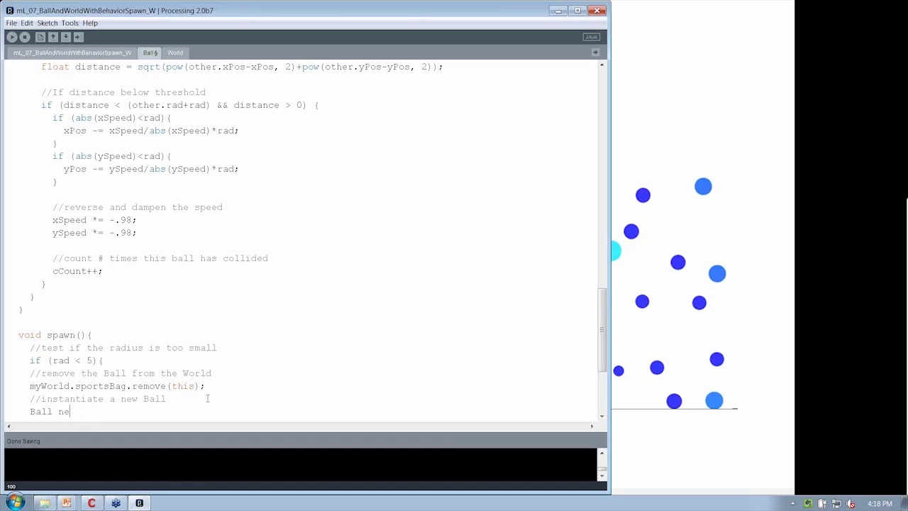
type("spawnB")
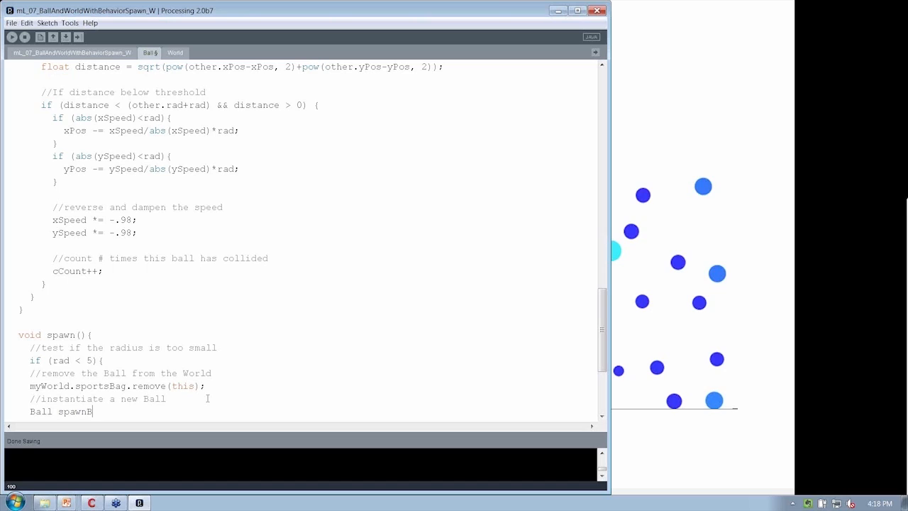
type("all = n")
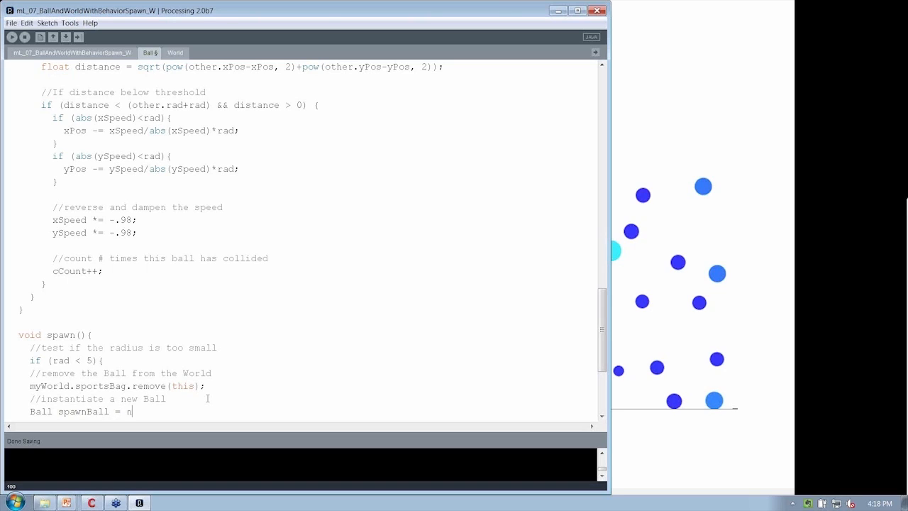
type("ew Ba")
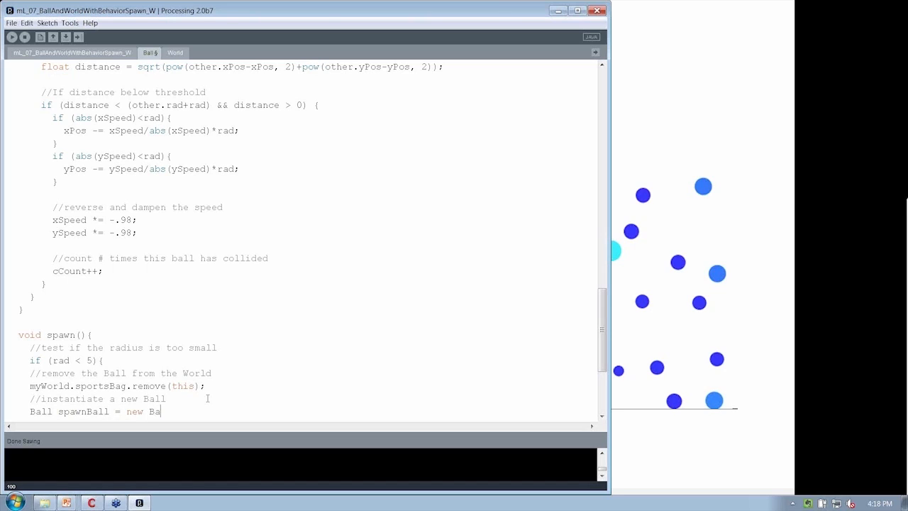
type("ll(")
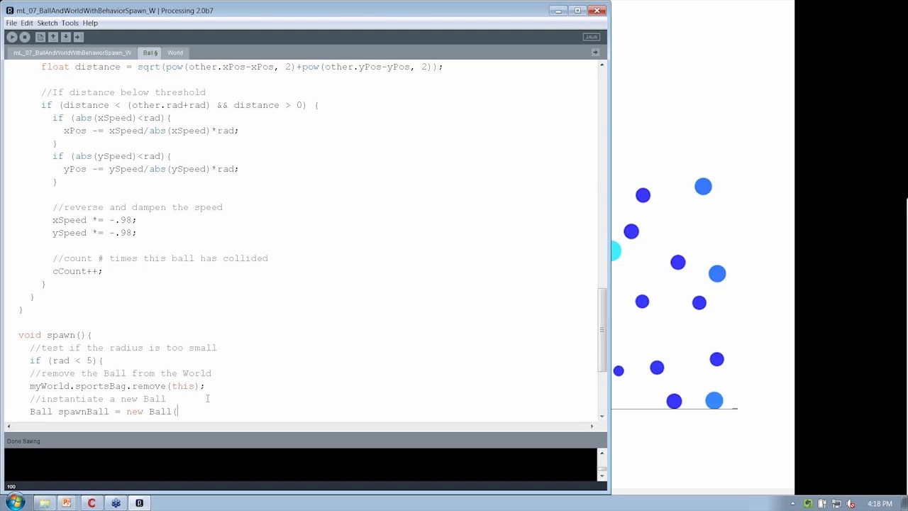
- Pass random(0,width), random(0,height), random(-1.0, 2.0), random(10, 15) and auto-format
scroll("down", 3)
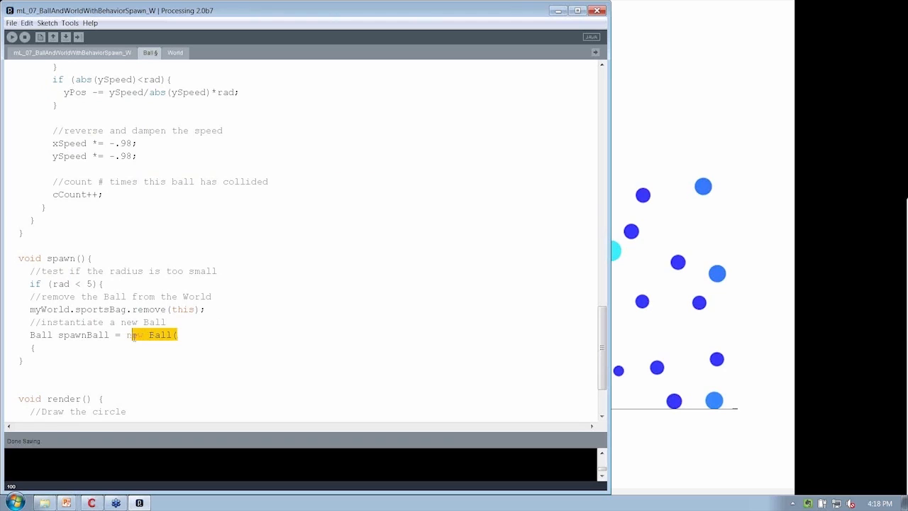
type("random(0,width),random(0,height), random(-1.0, 2.0), random(10, 15));")
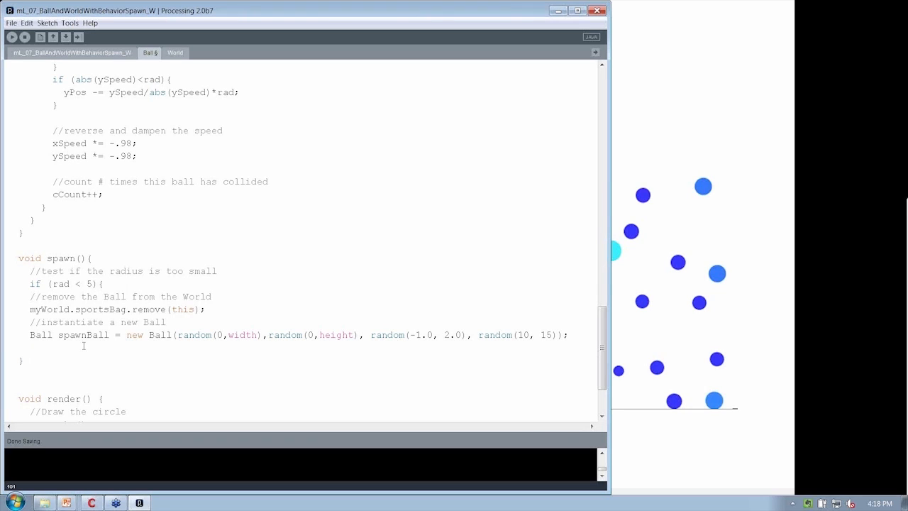
key("ctrl+t")
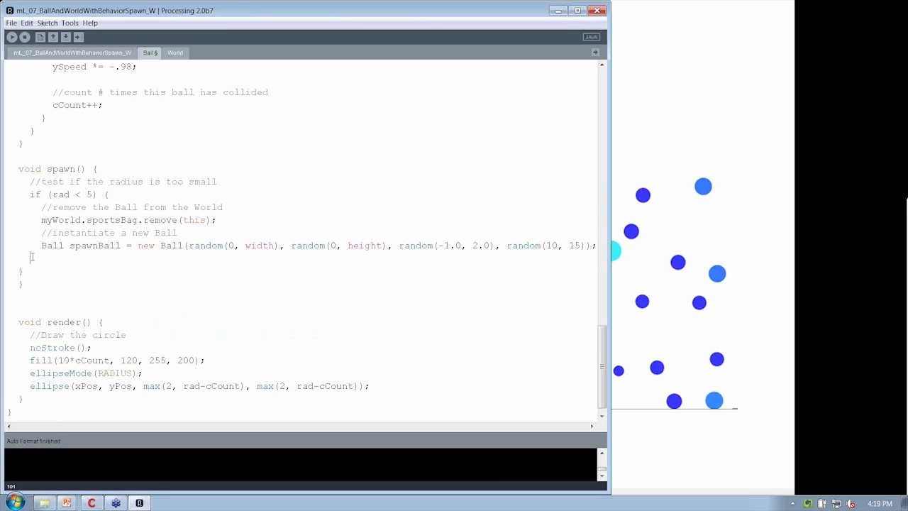
- Add myWorld.sportsBag.add(spawnBall); under an 'add the new ball to World' comment, then save
type("//add the")
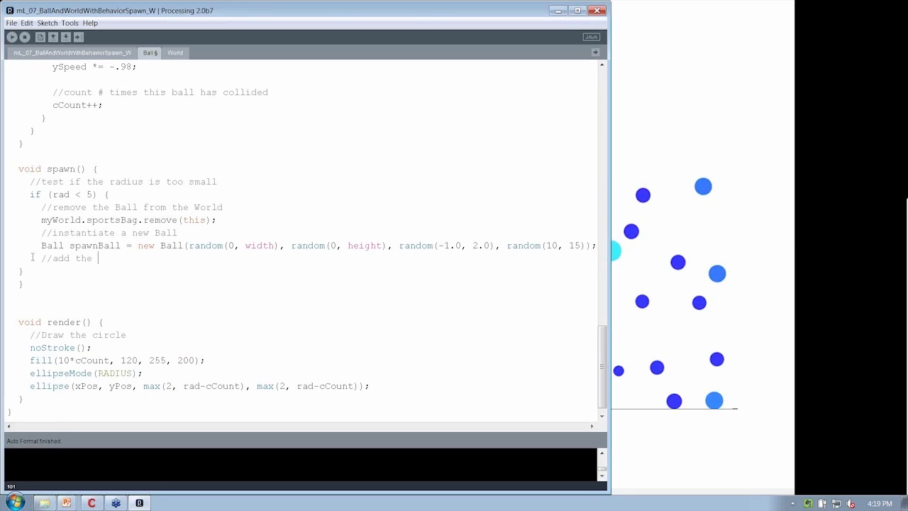
type("new ball to Arra")
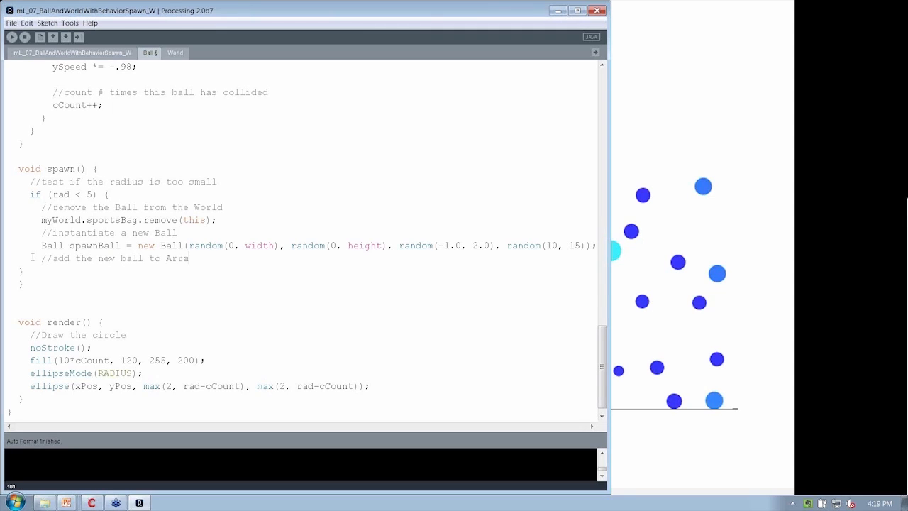
type("Worlo")
type("myWorld.sports")
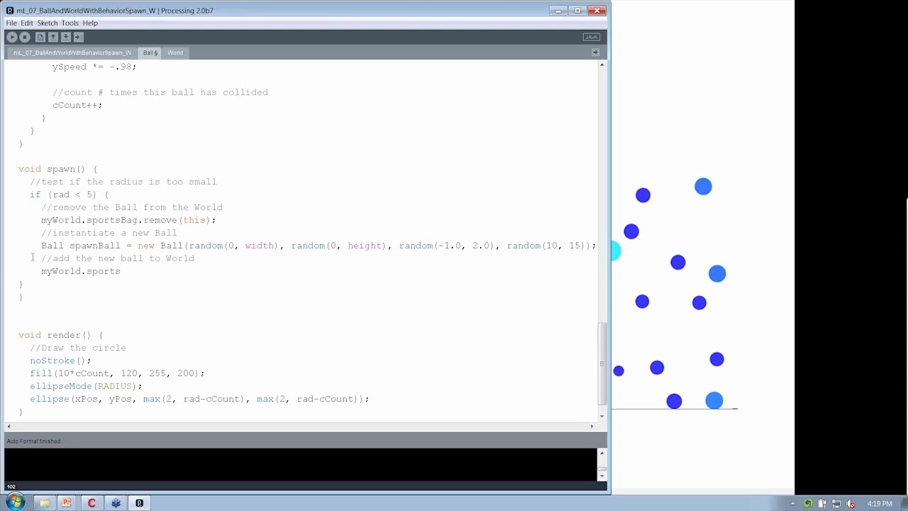
type("Bag.add")
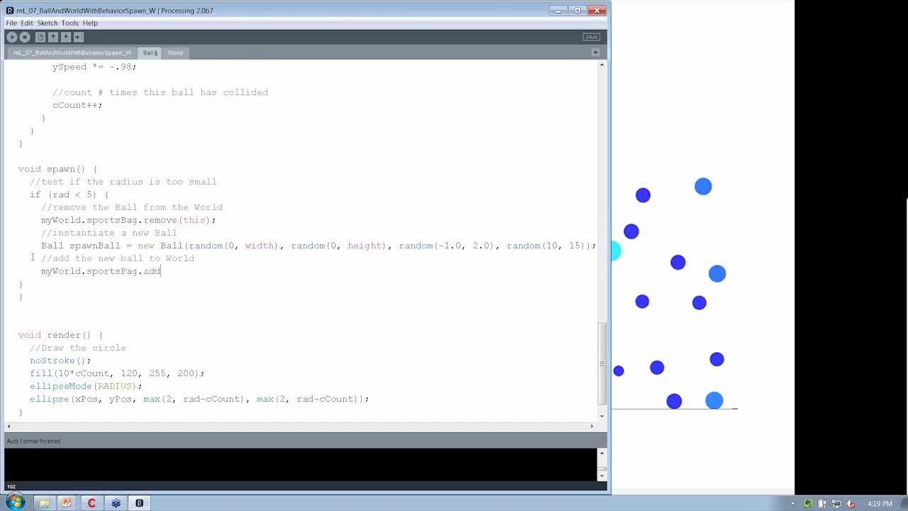
type("(spawnBall);")
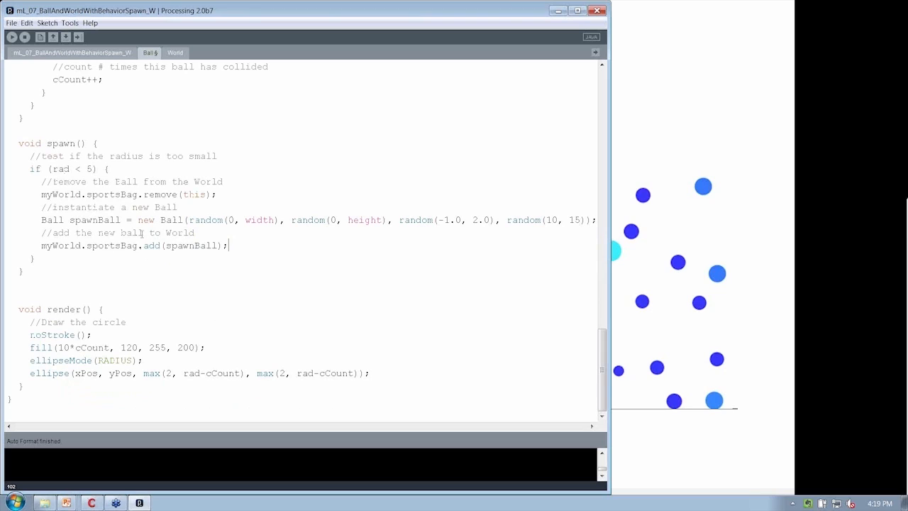
key("ctrl+s")
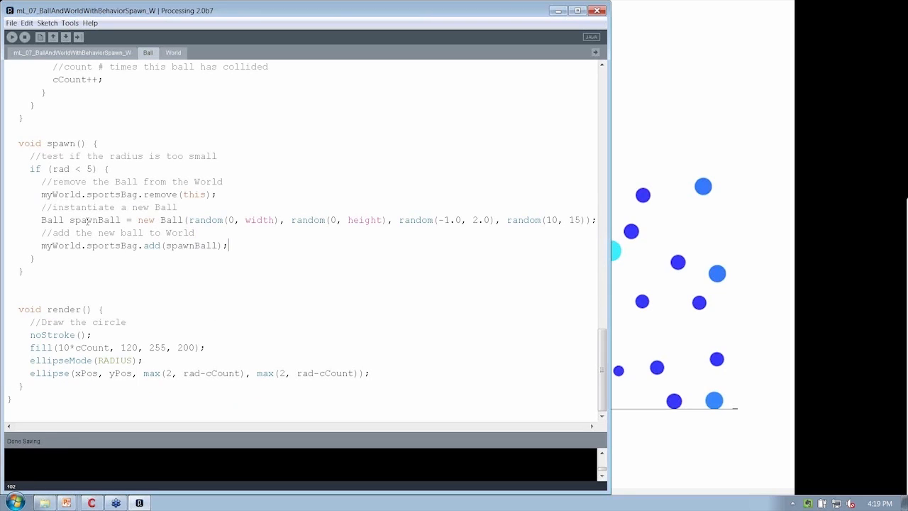
double_click(58, 142)
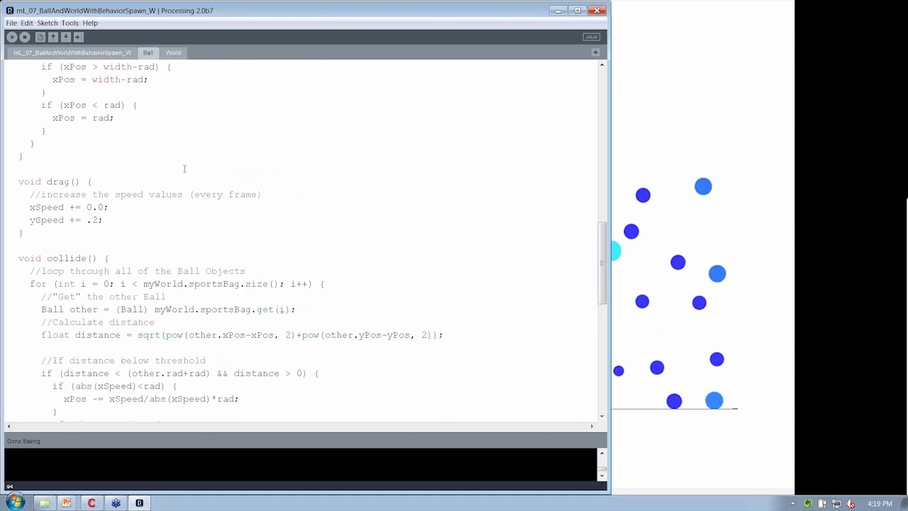
- Insert a spawn(); call in update() after collide()
scroll("up", 3)
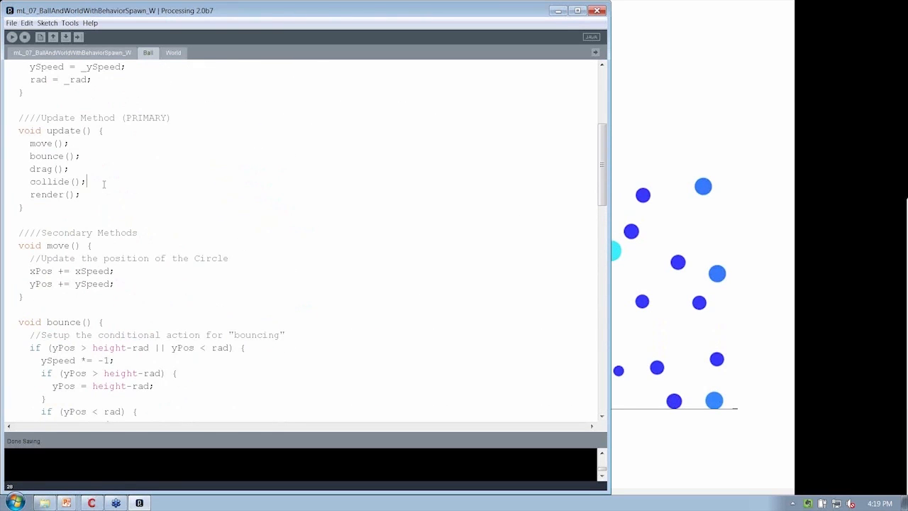
type("spawn()';")
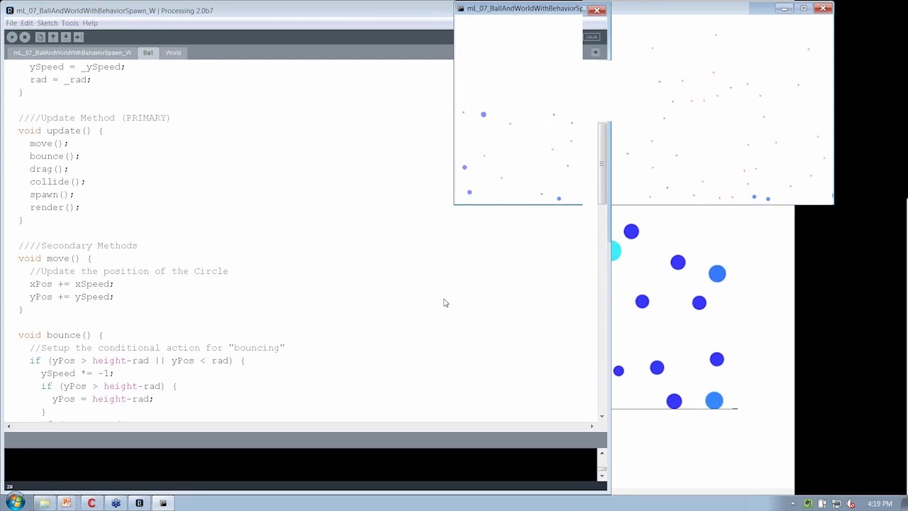
- Scroll through the Ball class to review the spawn() radius threshold of 10
scroll("down", 3)
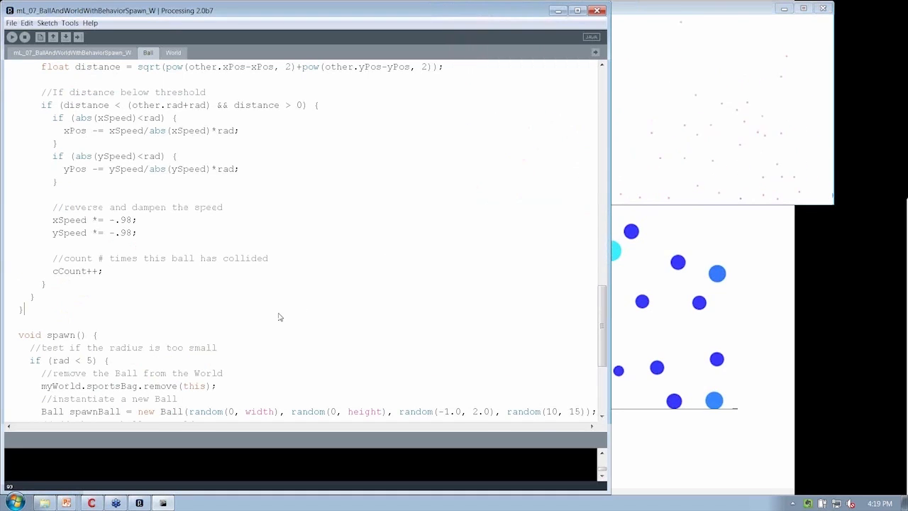
mouse_move(176, 243)
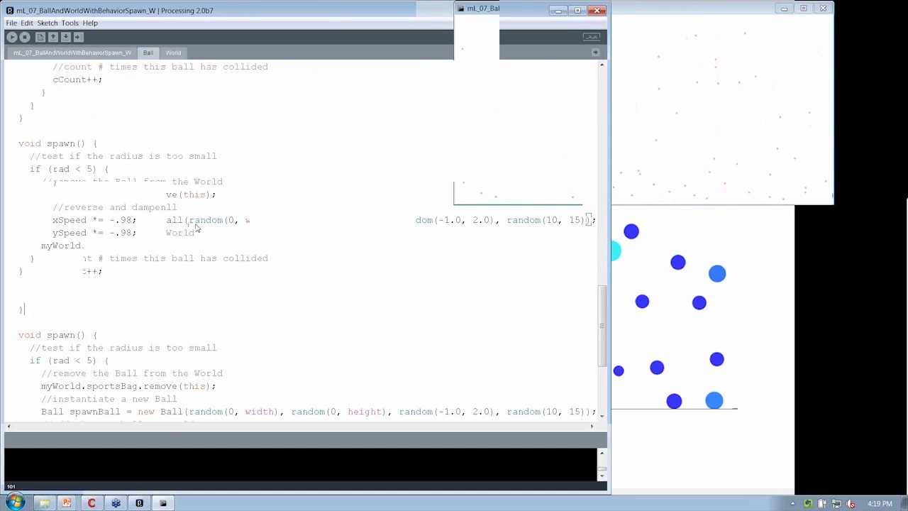
scroll("up", 3)
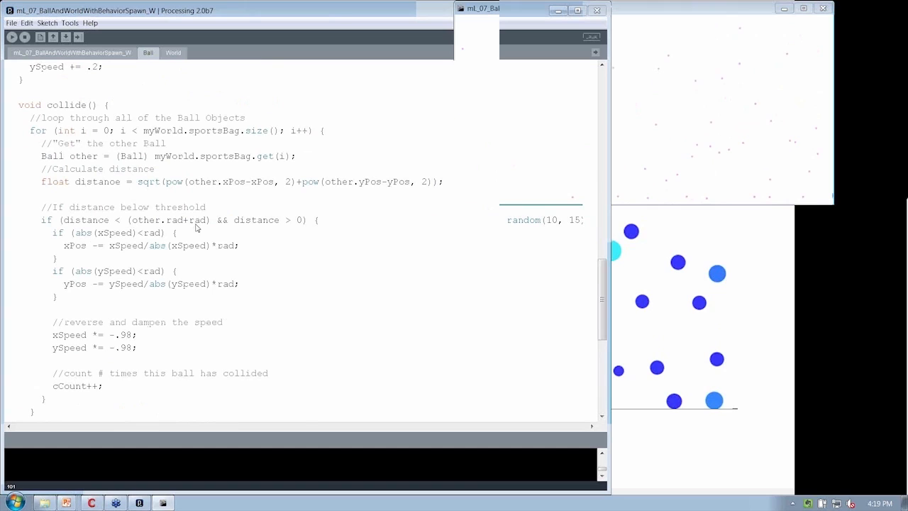
mouse_move(229, 309)
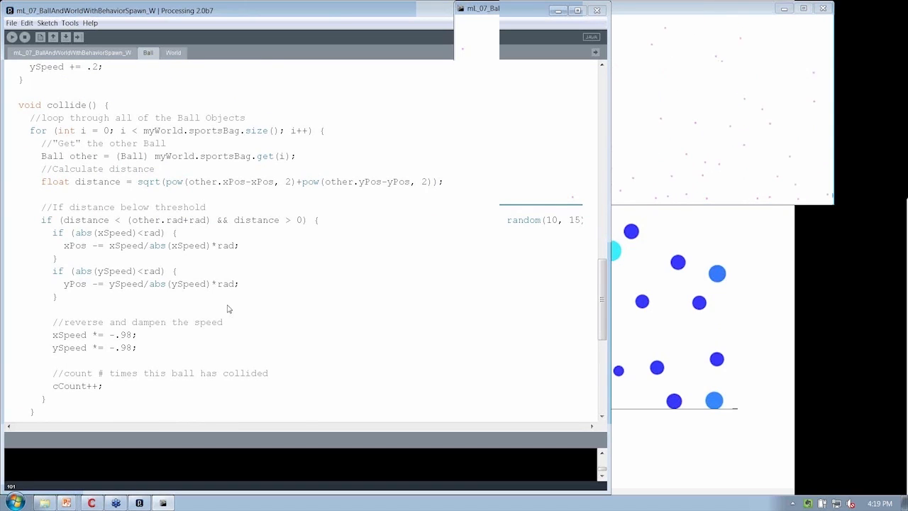
scroll("up", 3)
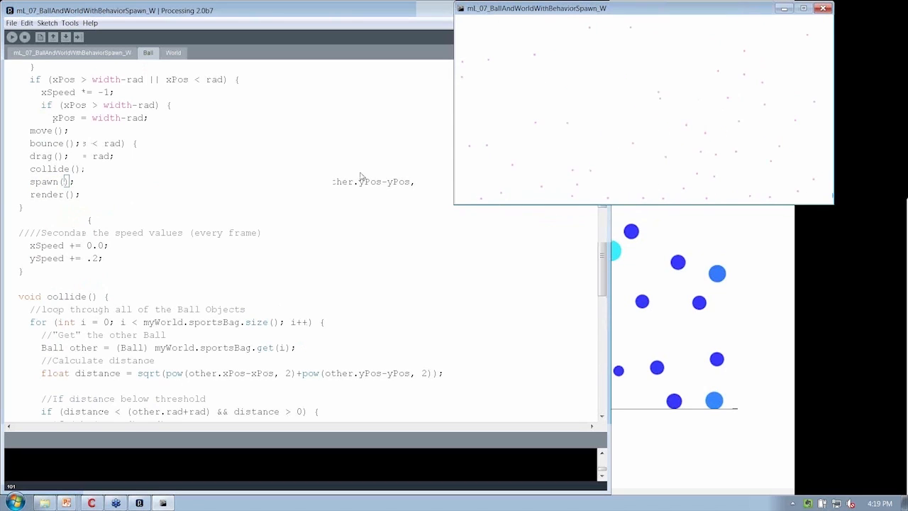
scroll("down", 3)
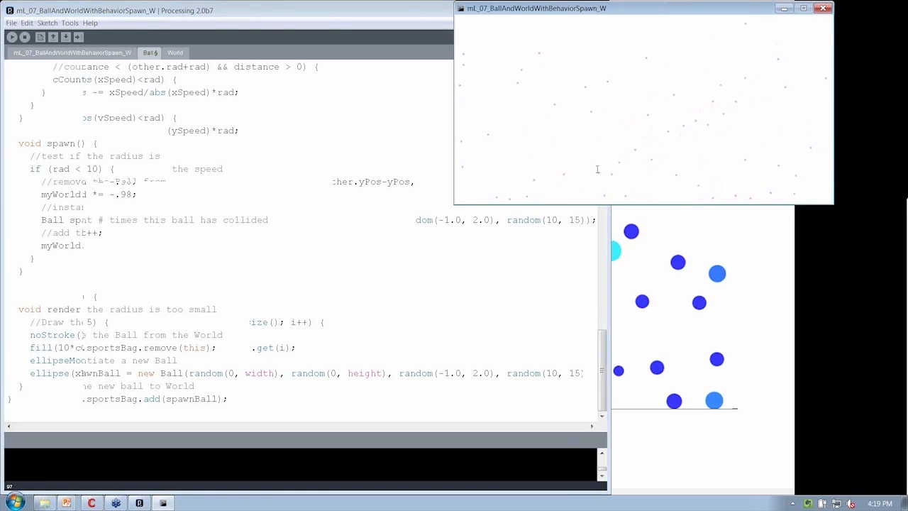
mouse_move(519, 129)
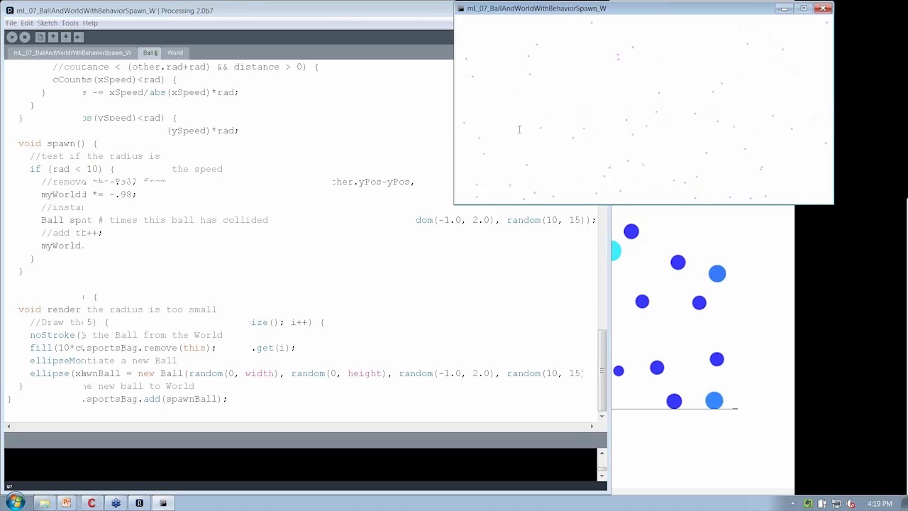
mouse_move(618, 131)
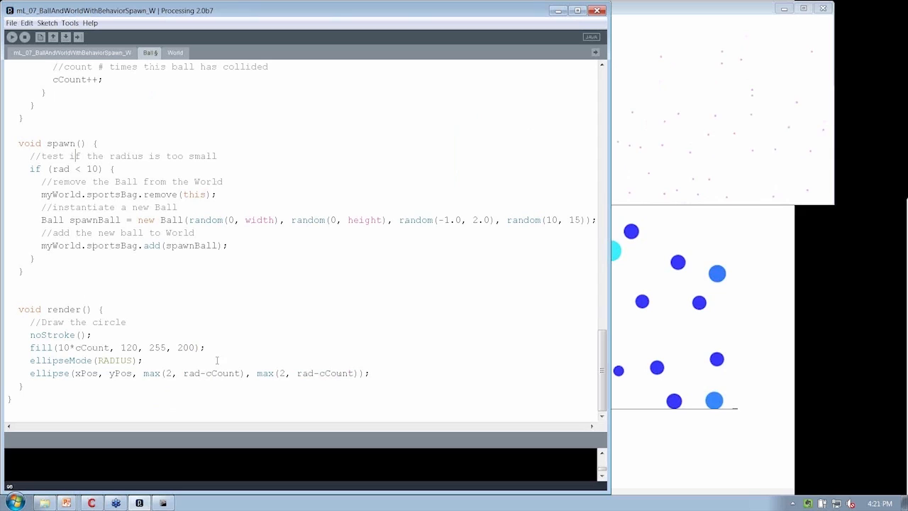
- Highlight rad-cCount in render() and rad in the spawn() condition
double_click(207, 373)
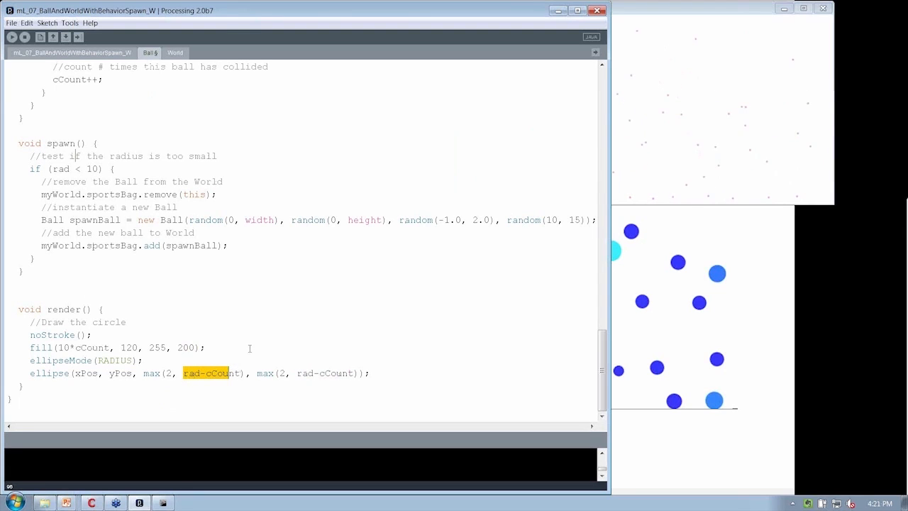
double_click(61, 168)
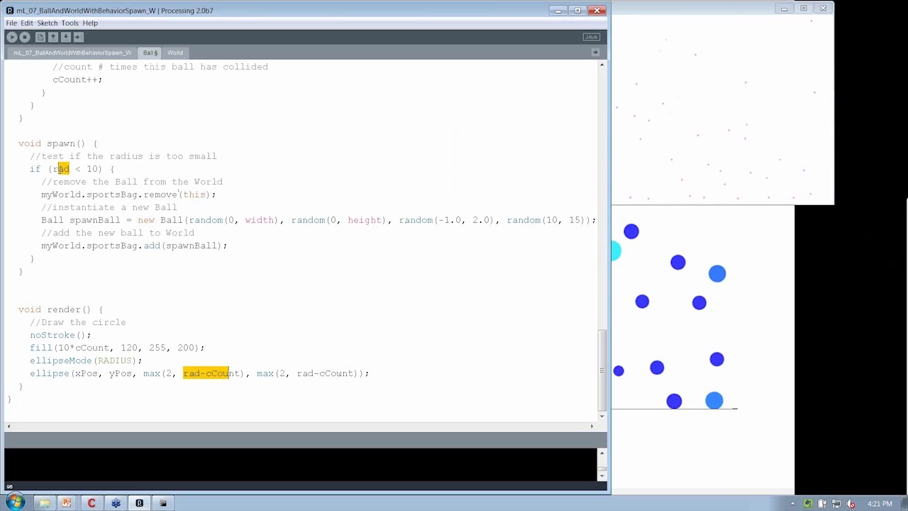